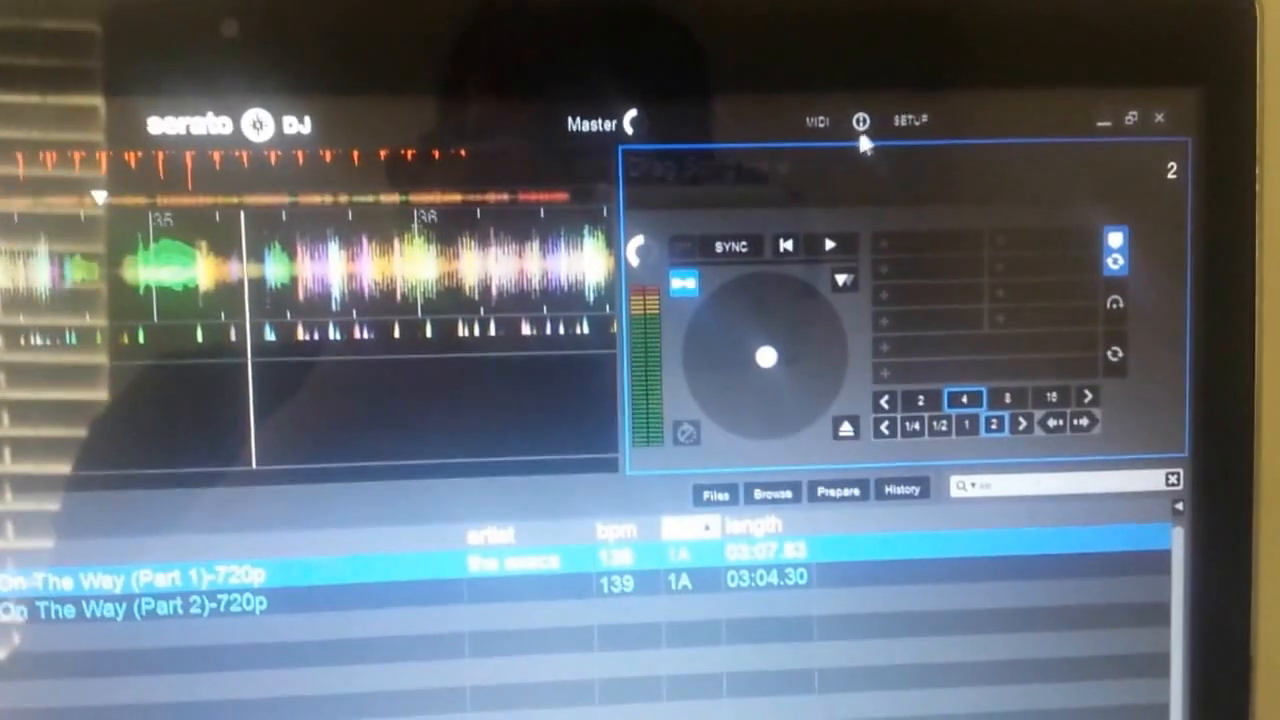
Set Serato Video output to High quality at 720p in Setup, then close Setup
{"action": "left_click", "coordinate": [908, 120]}
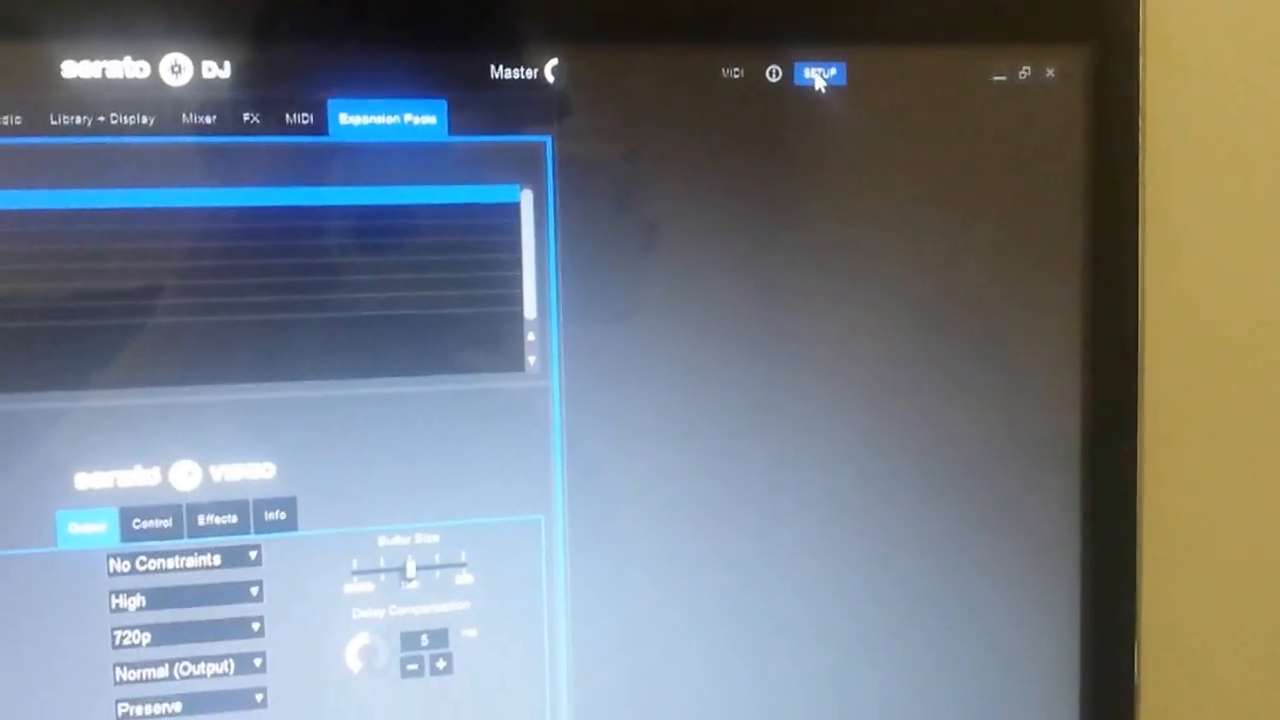
{"action": "left_click", "coordinate": [820, 72]}
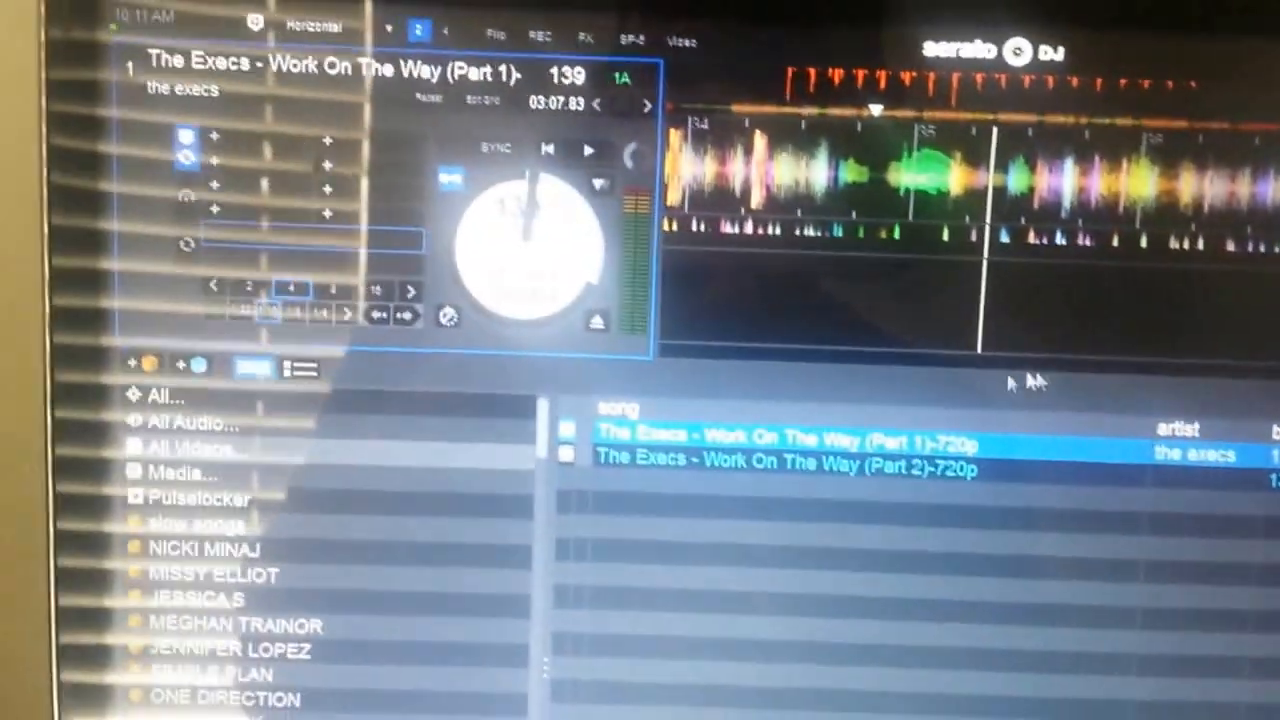